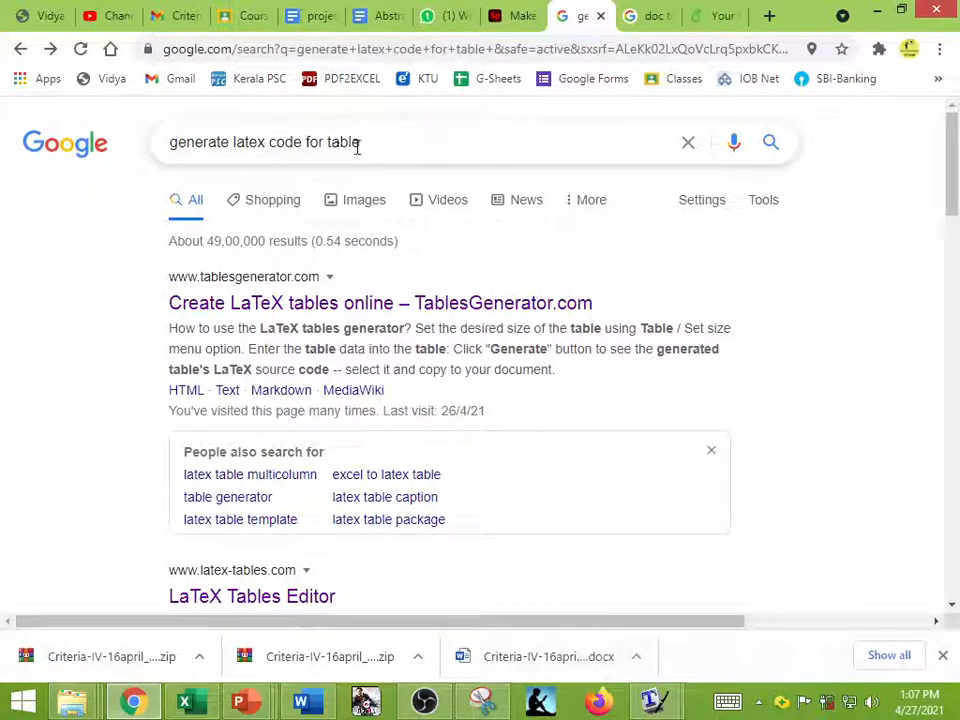
mouse_move(250, 302)
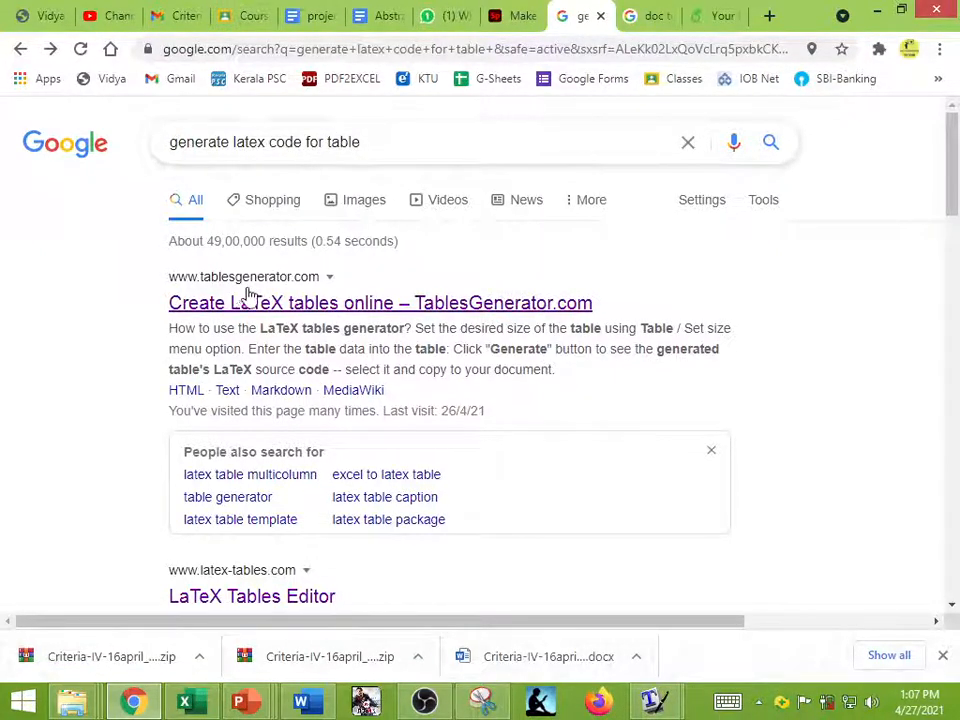
Step: Scroll the Google results down to find the TablesGenerator.com result
scroll("down", 3)
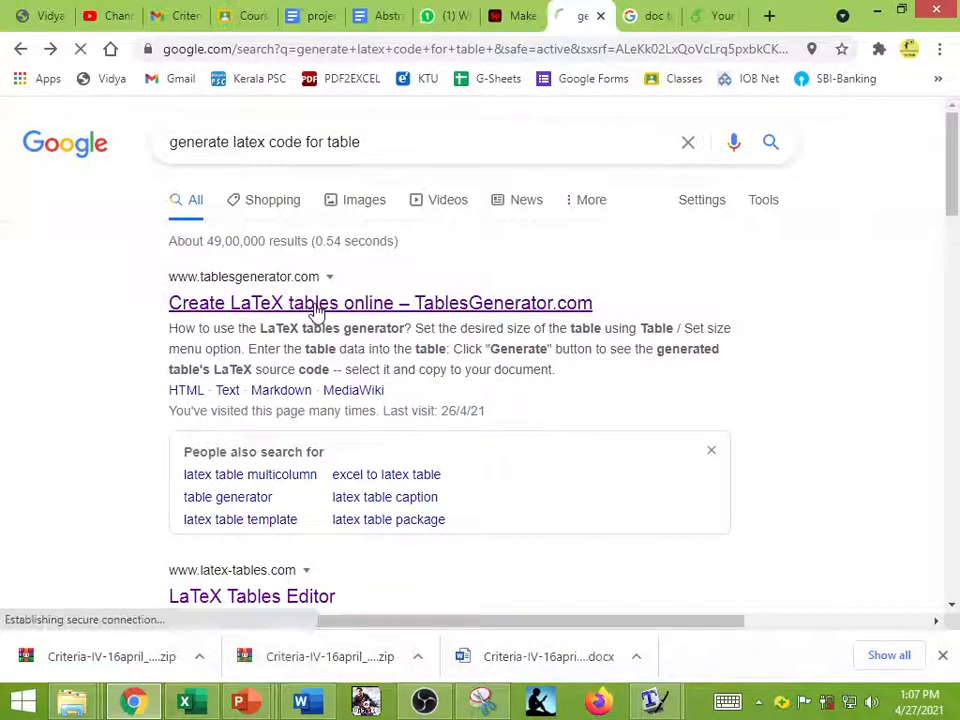
Step: Open TablesGenerator's LaTeX editor and dismiss the 'Create new table' size prompt
left_click(380, 303)
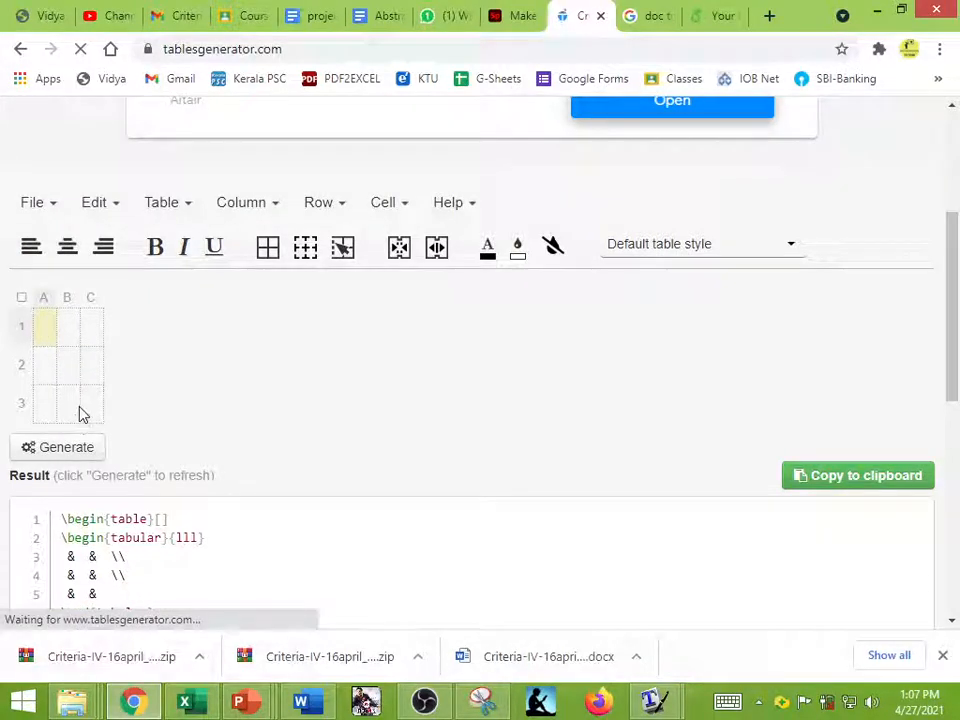
right_click(80, 413)
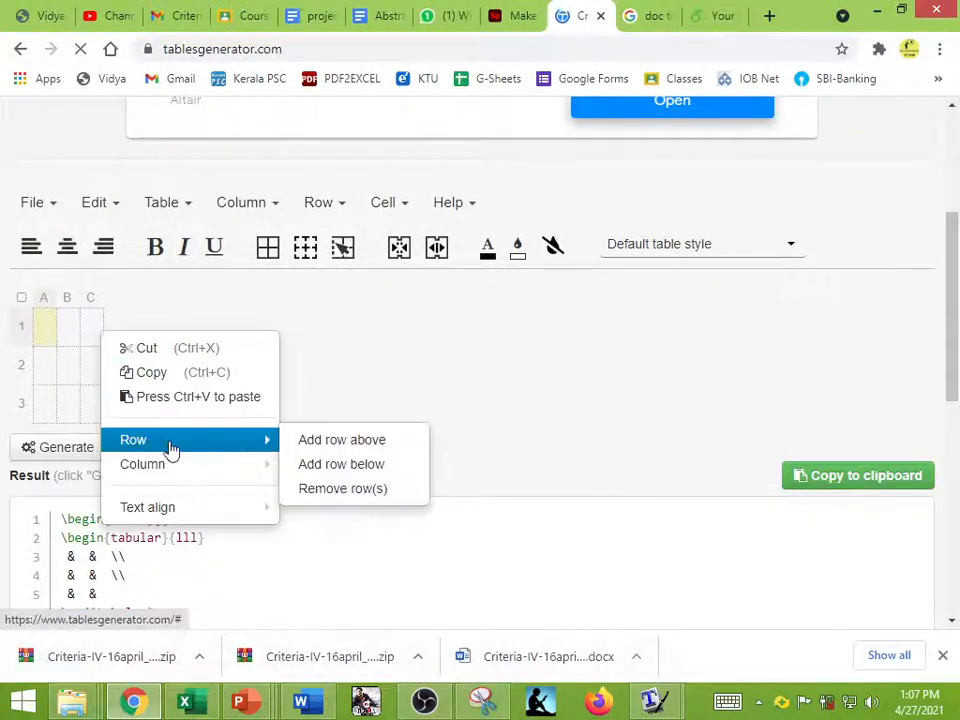
mouse_move(142, 463)
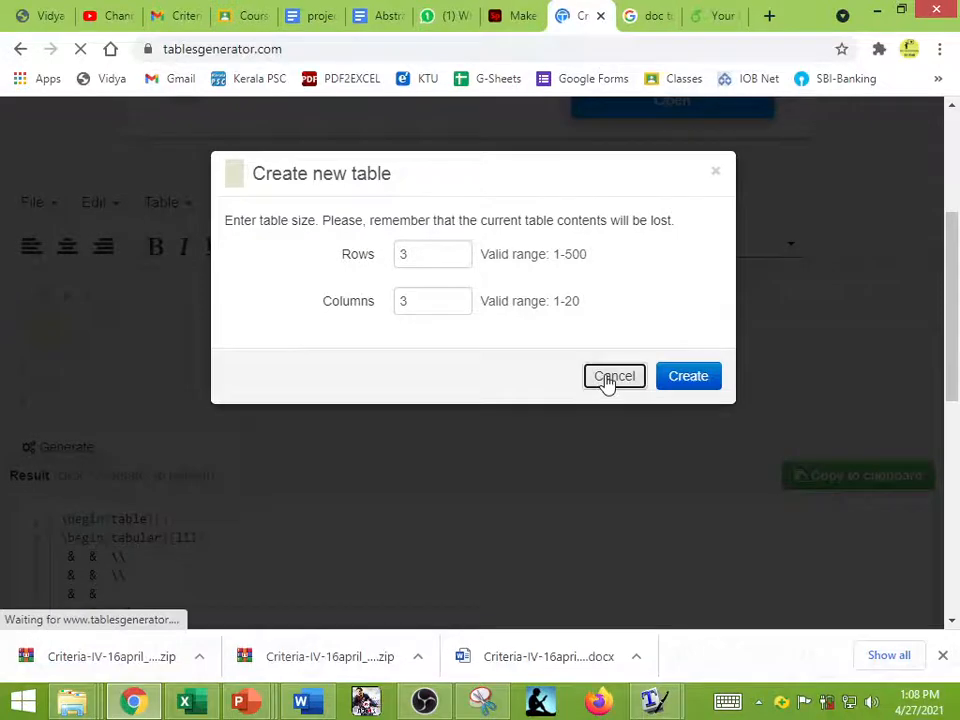
left_click(614, 375)
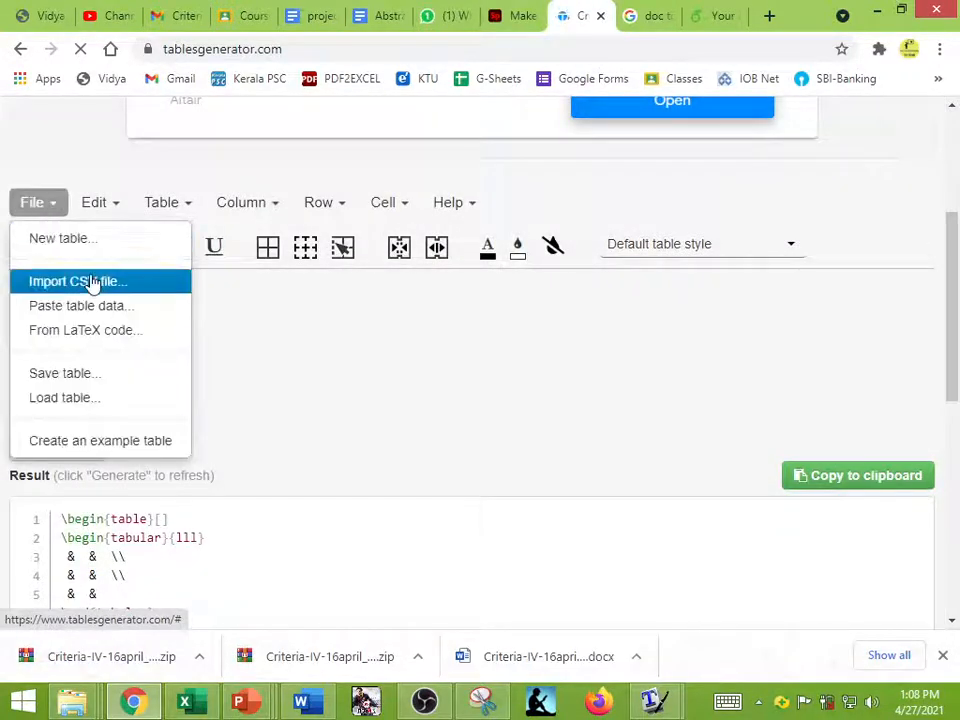
mouse_move(90, 305)
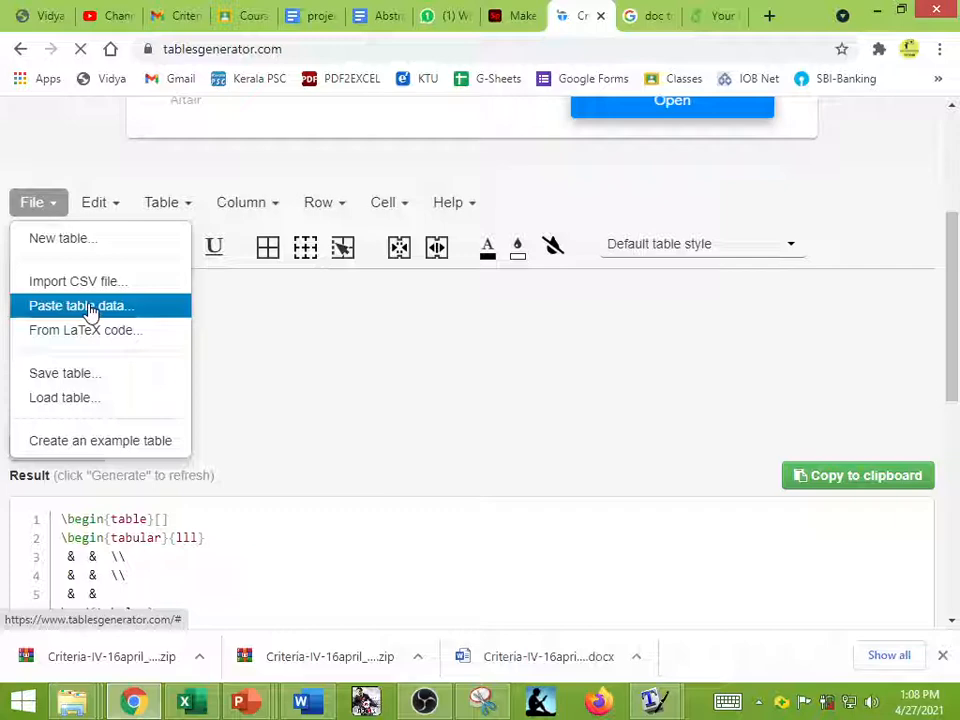
Step: Paste the Excel marks range B91:I97 into Paste table data and load it
left_click(81, 305)
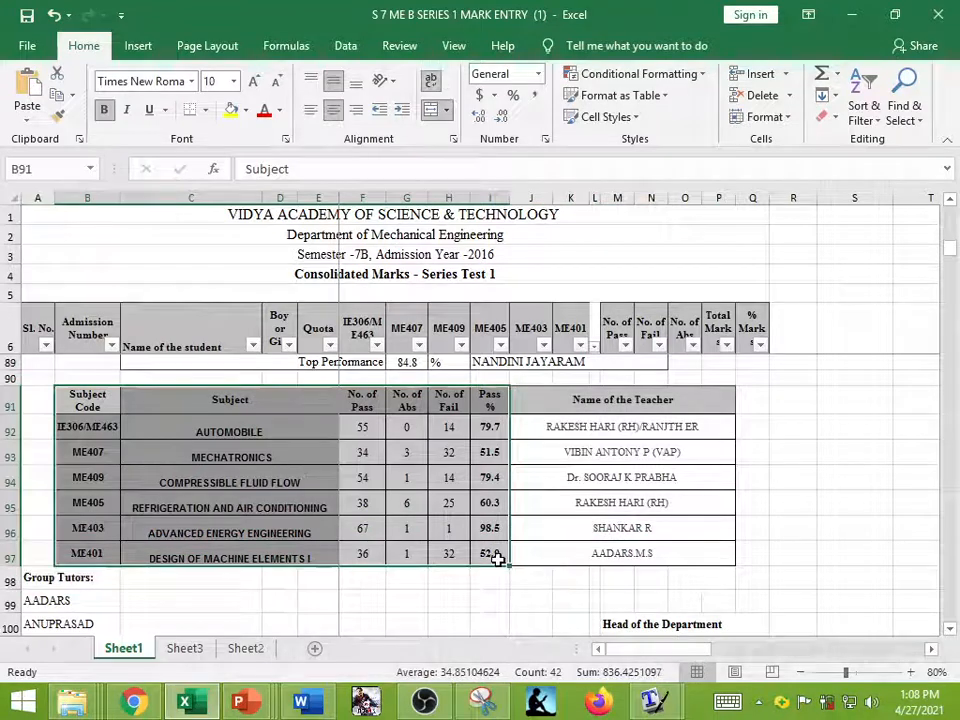
left_click(133, 700)
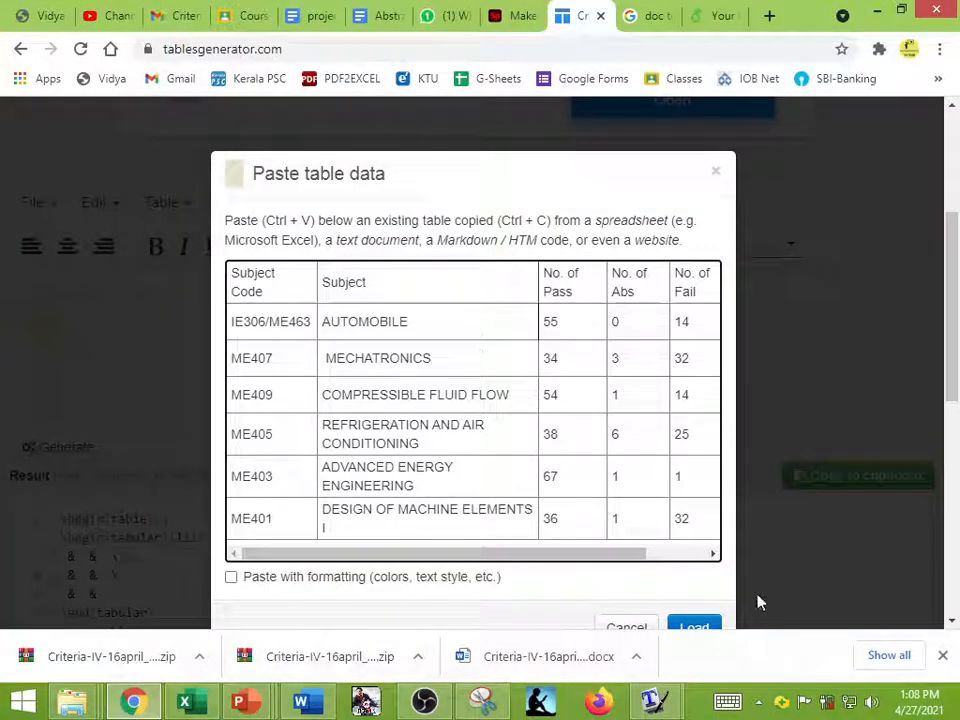
left_click(693, 625)
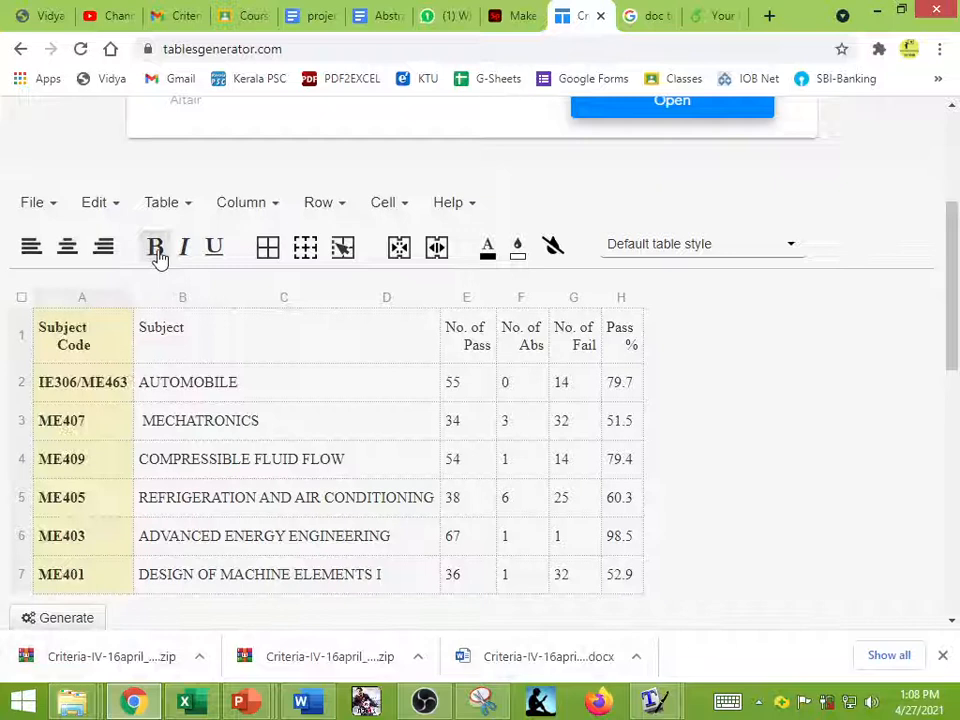
Step: Bold the table headings and generate the LaTeX code for the bordered table
left_click(155, 247)
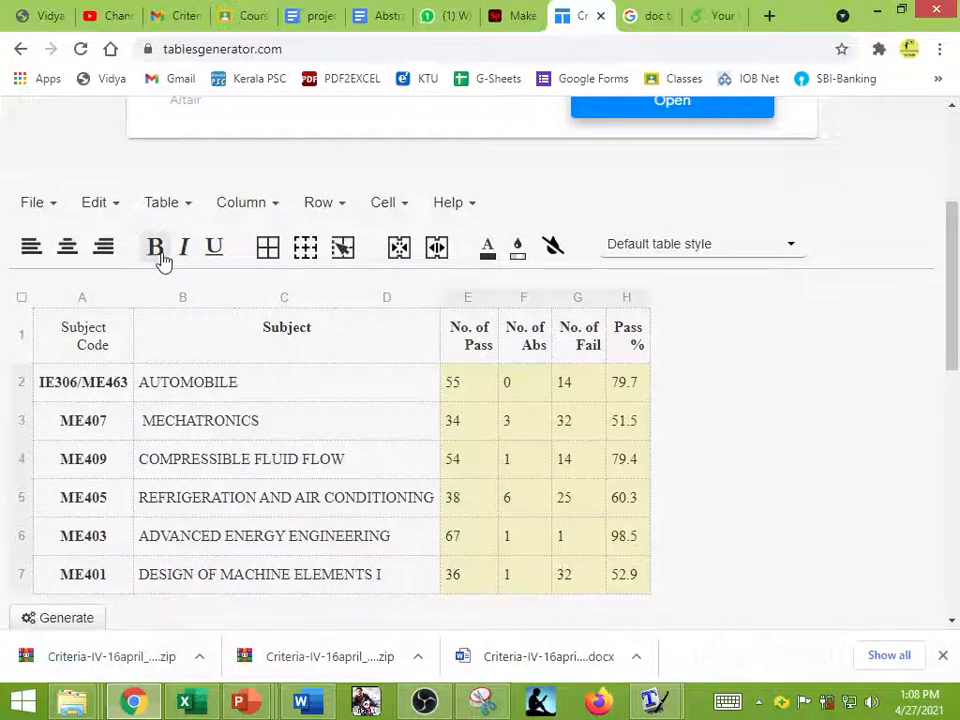
mouse_move(67, 247)
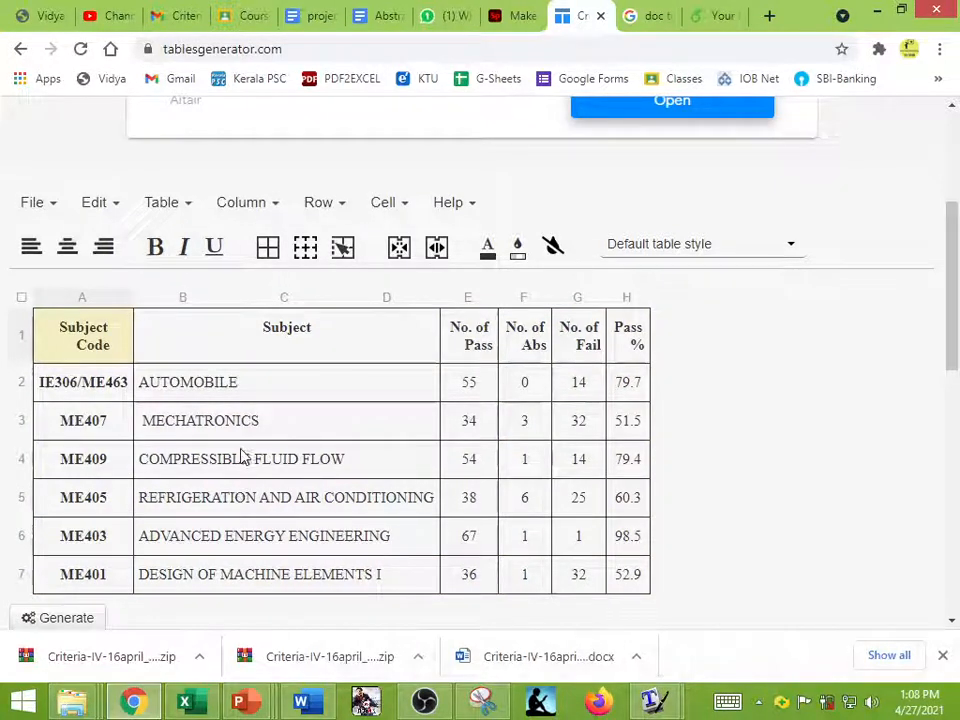
mouse_move(143, 363)
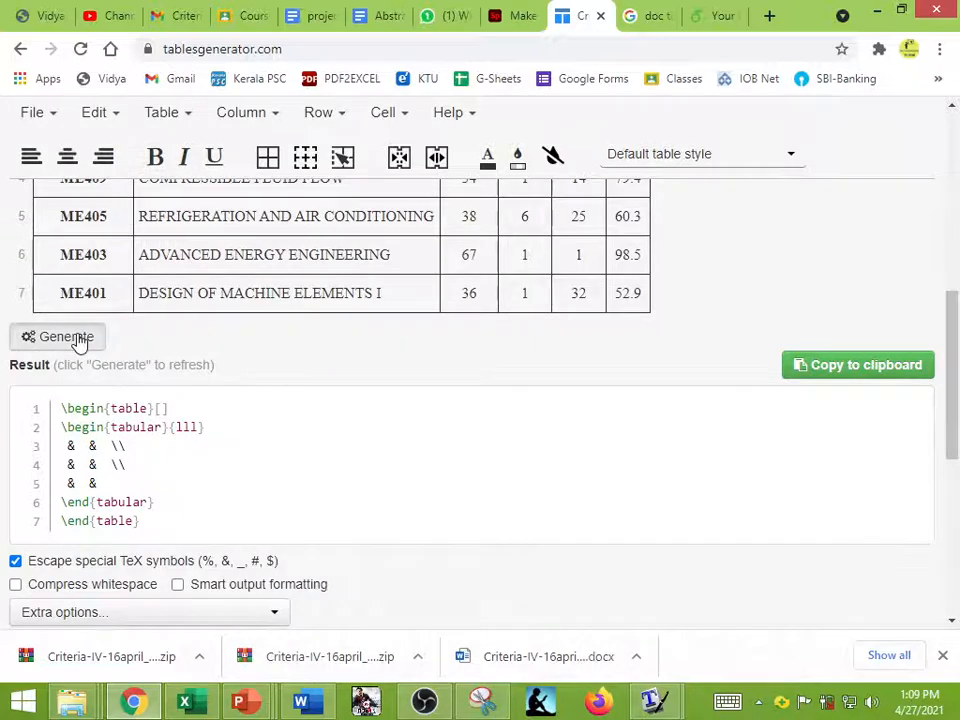
left_click(57, 336)
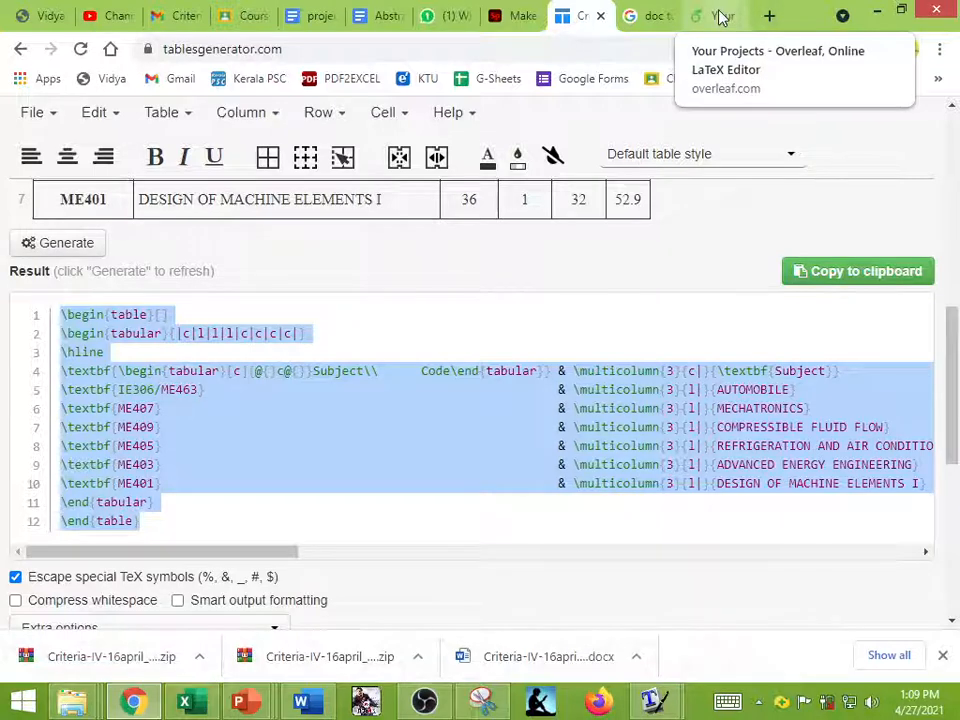
Step: Create a blank Overleaf project named 'aaa' from the projects page
left_click(713, 16)
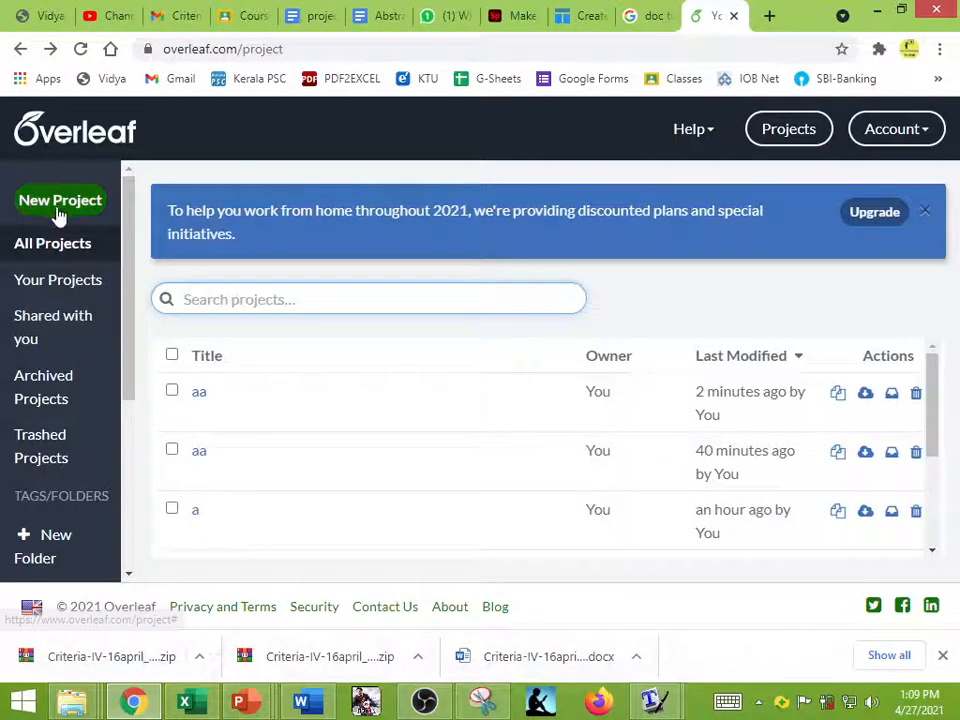
left_click(60, 200)
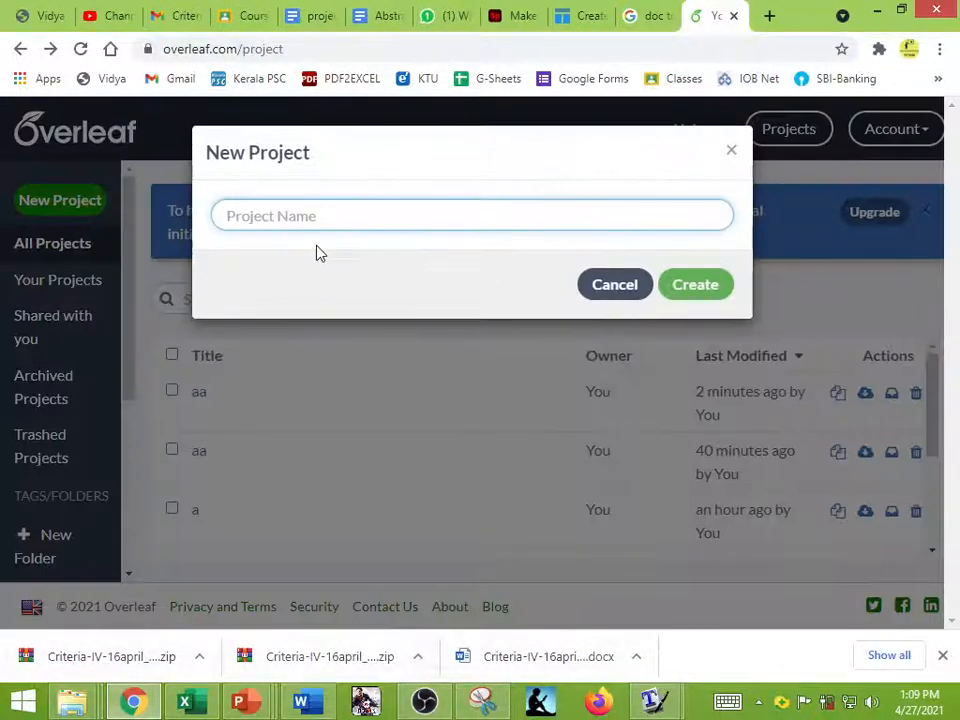
left_click(695, 284)
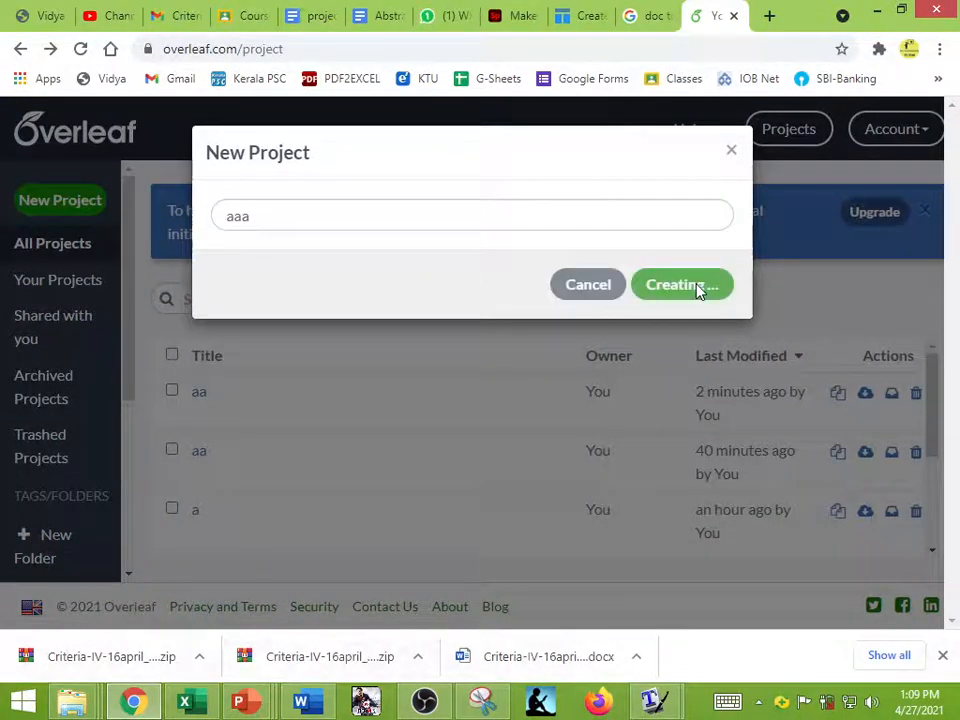
left_click(681, 284)
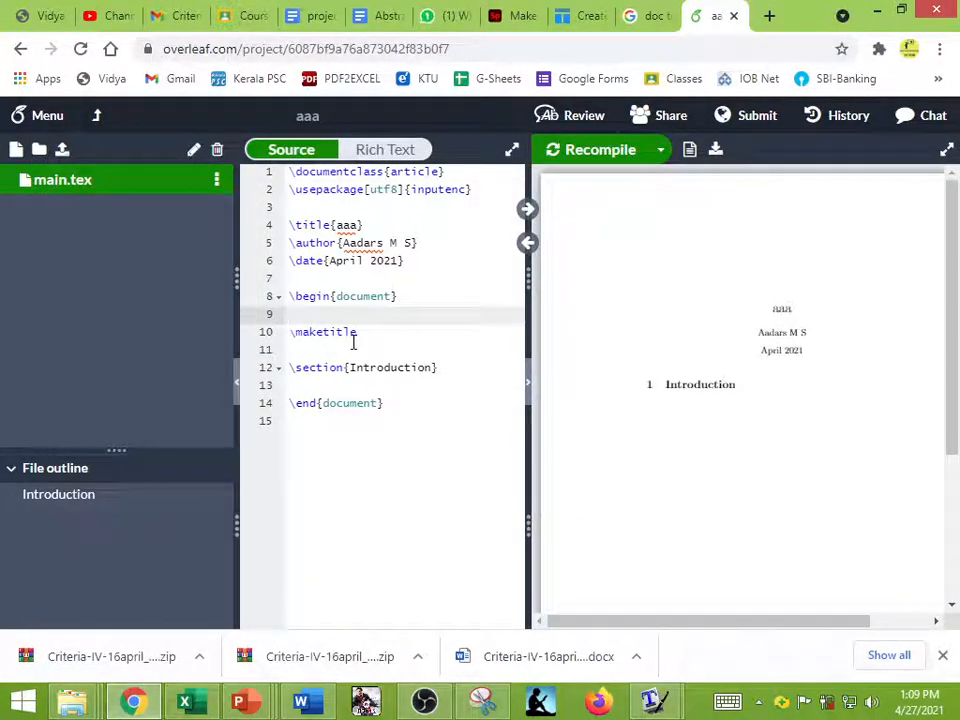
Step: Recompile main.tex so the preview shows the pasted marks table above the title
scroll("down", 3)
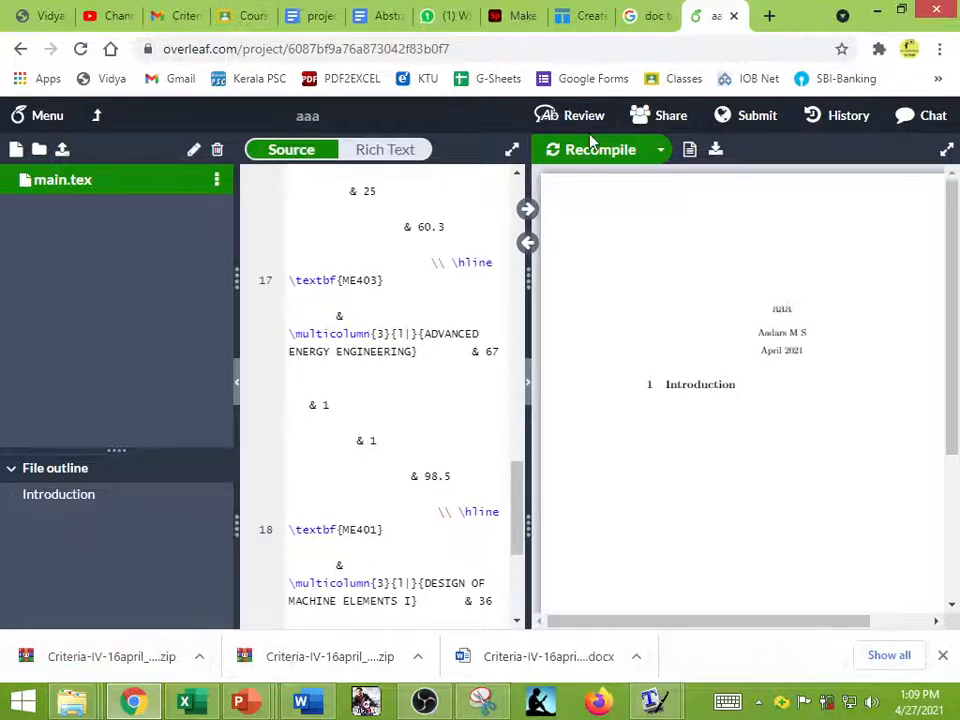
left_click(600, 149)
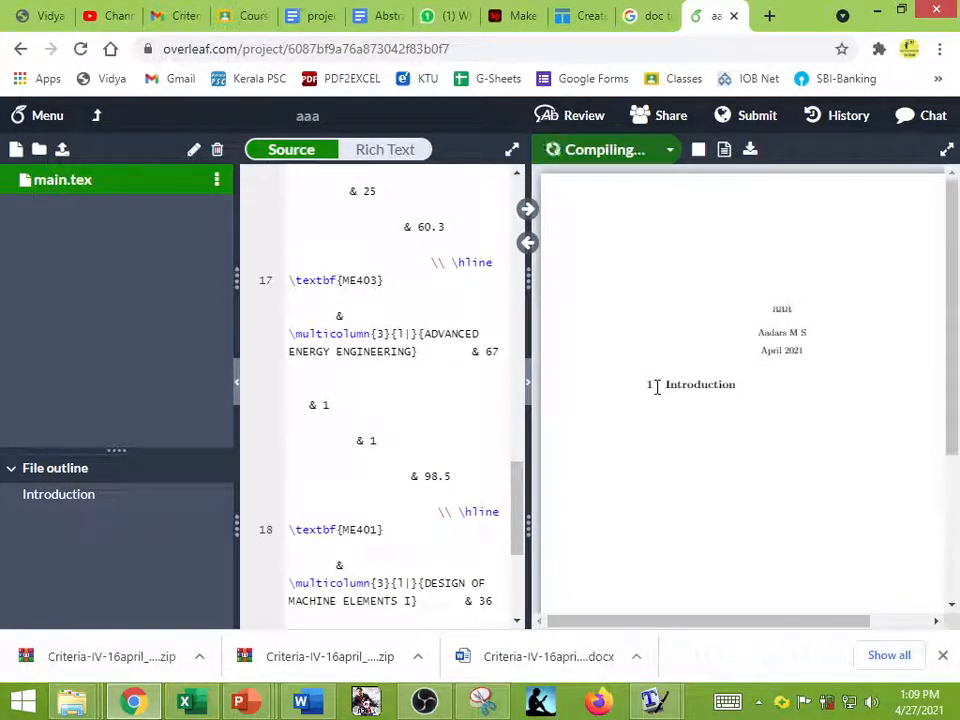
left_click(600, 149)
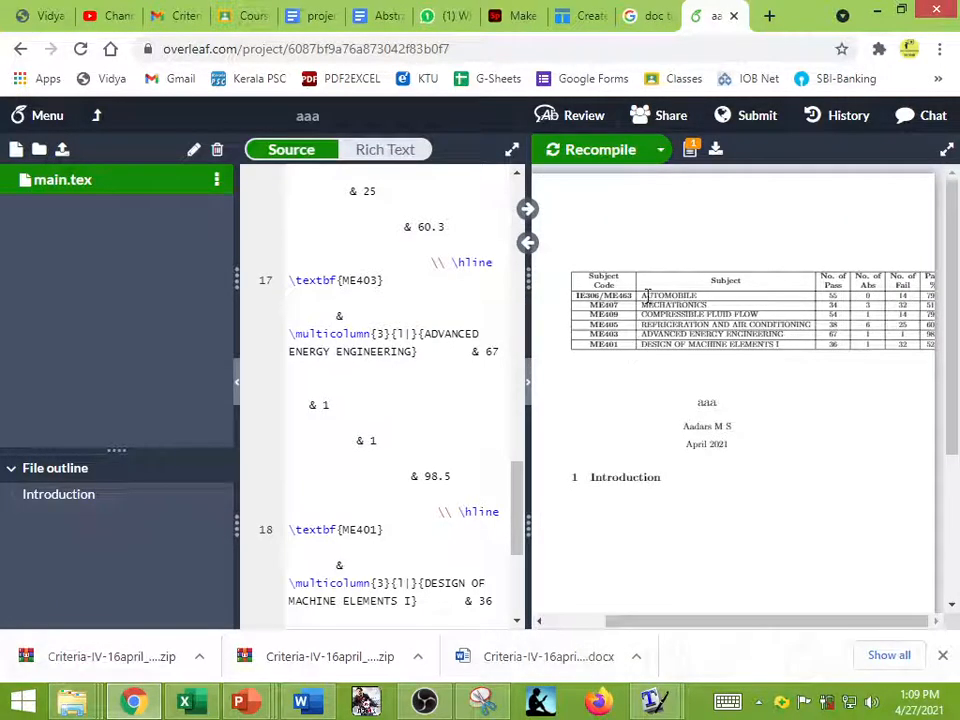
left_click(677, 197)
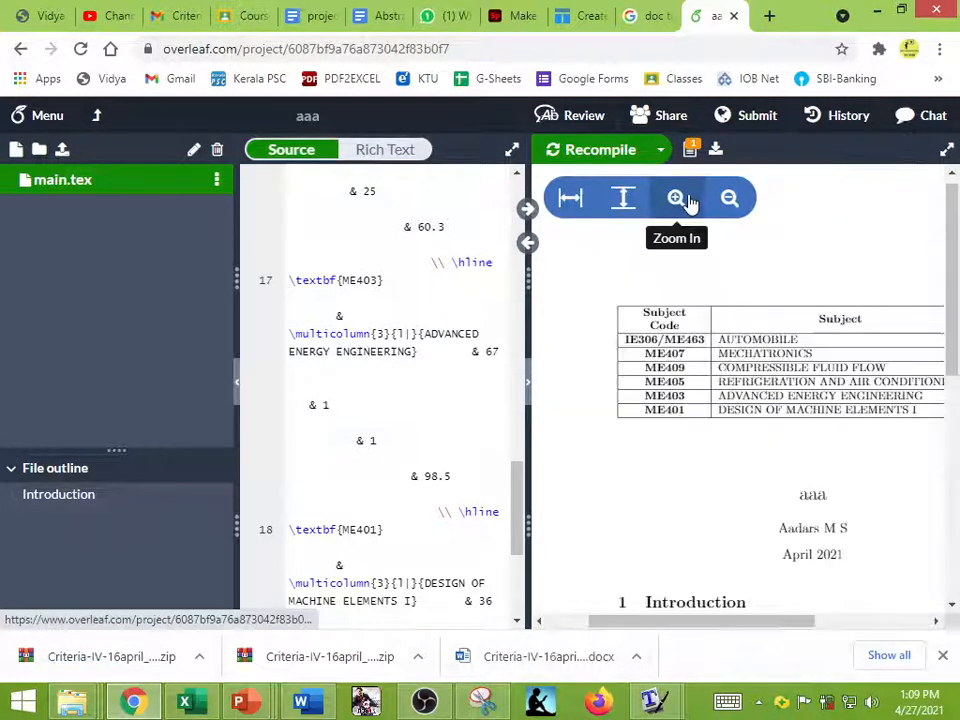
left_click(676, 197)
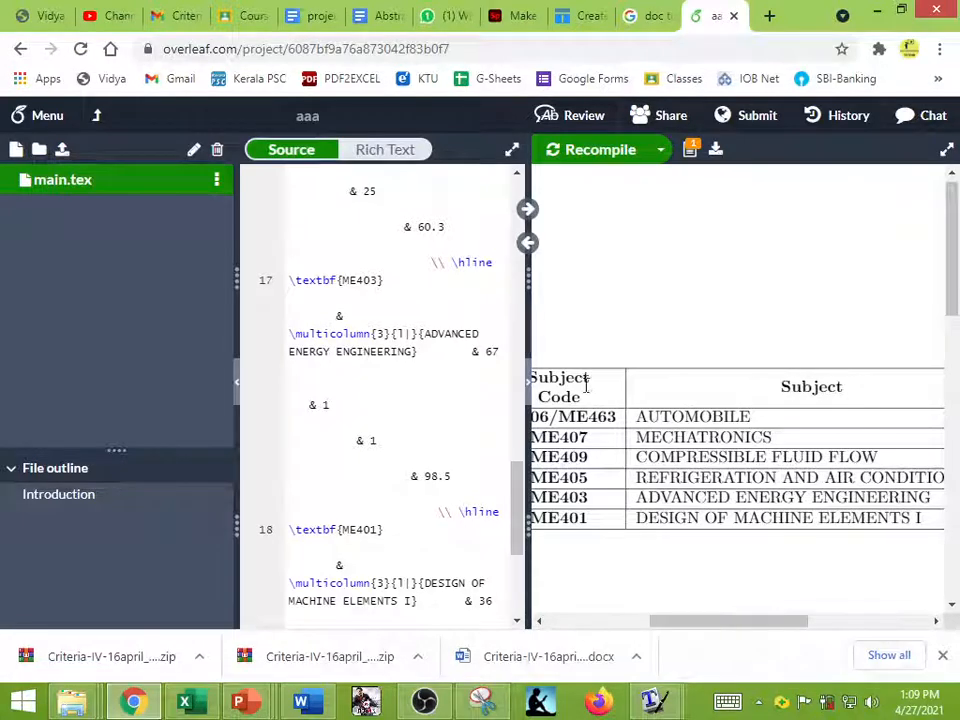
scroll("right", 3)
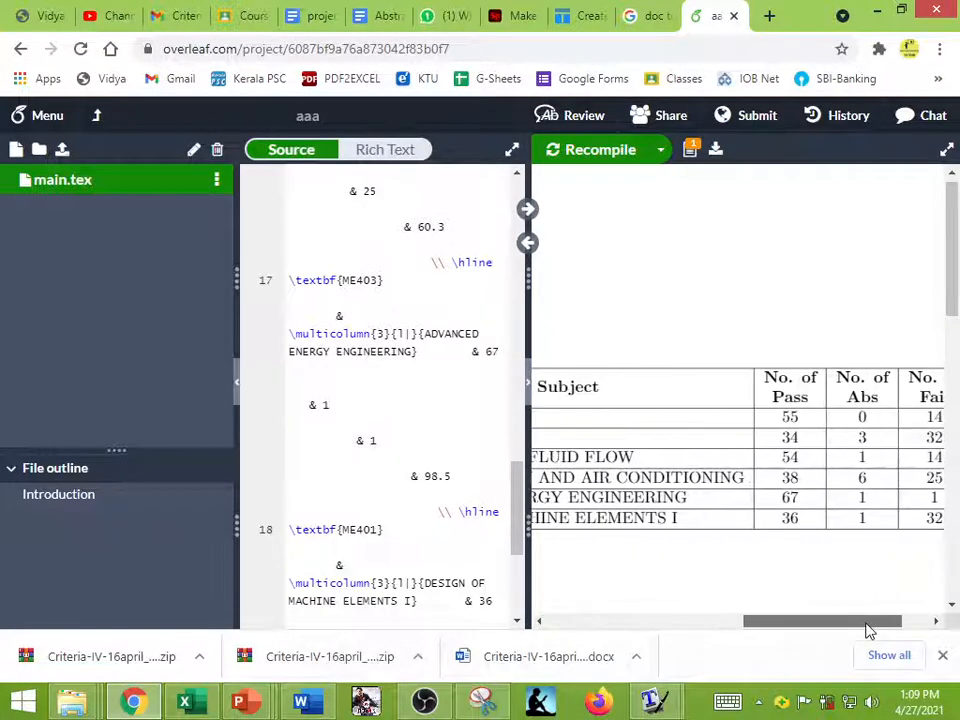